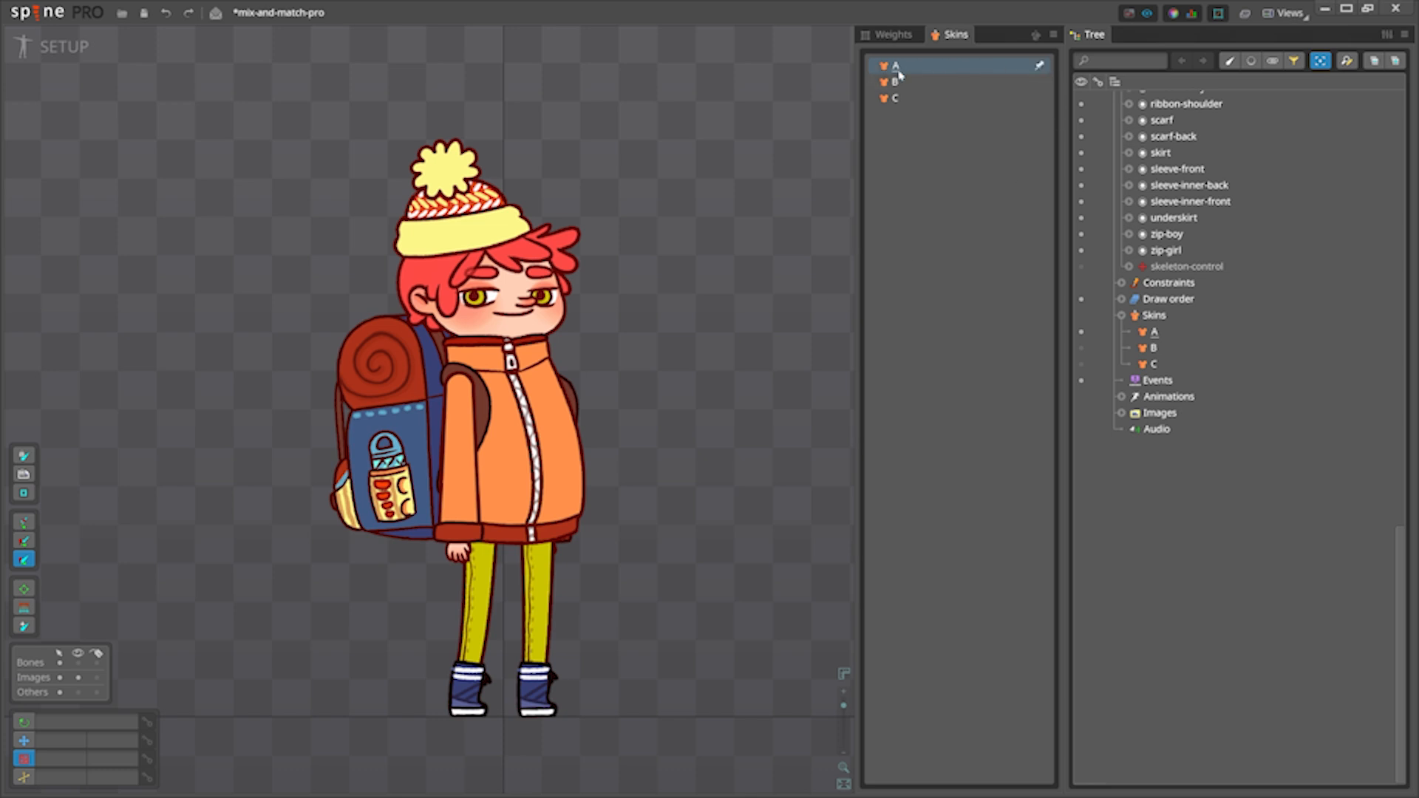
- Preview skins C, B and C again to compare the three characters' appearances
{"action": "left_click", "coordinate": [893, 98]}
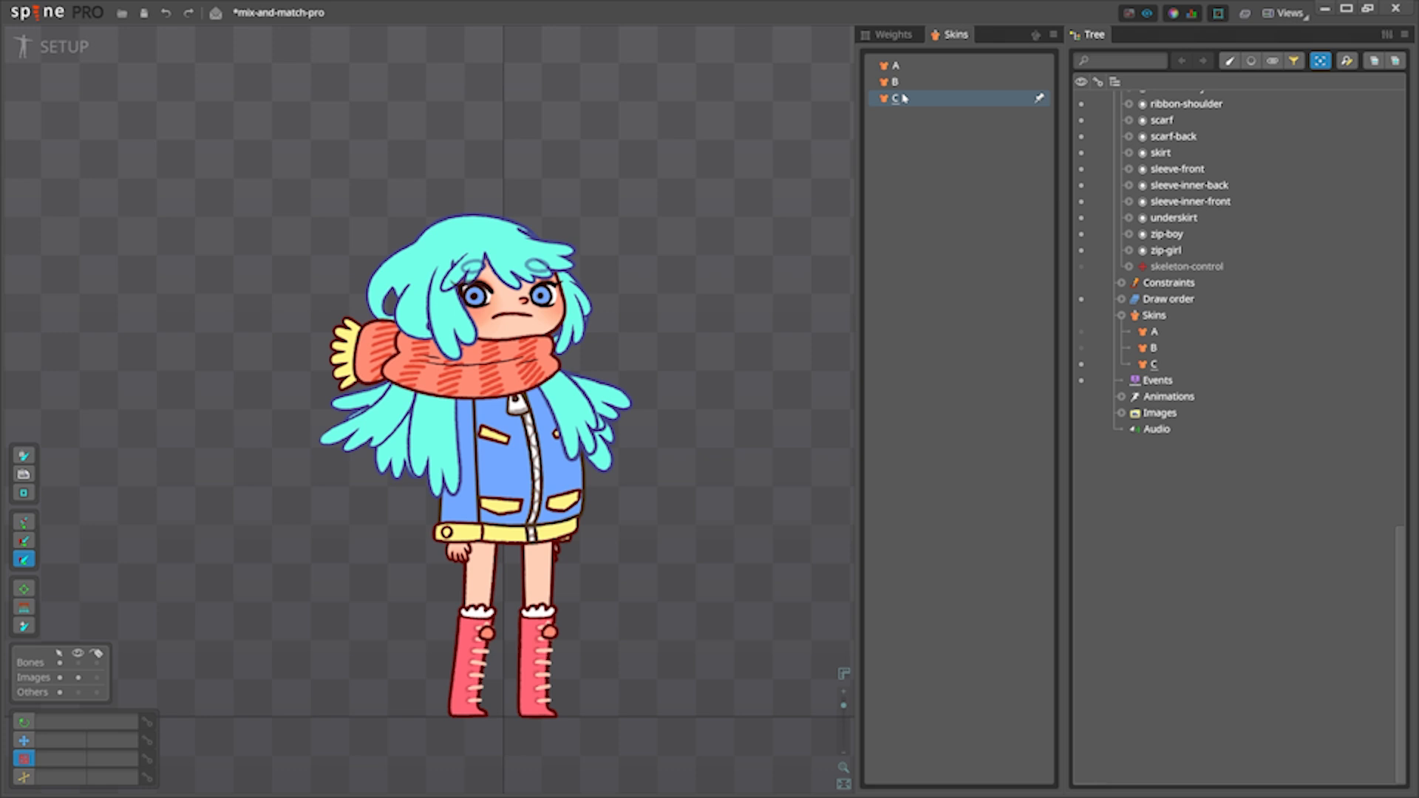
{"action": "left_click", "coordinate": [896, 81]}
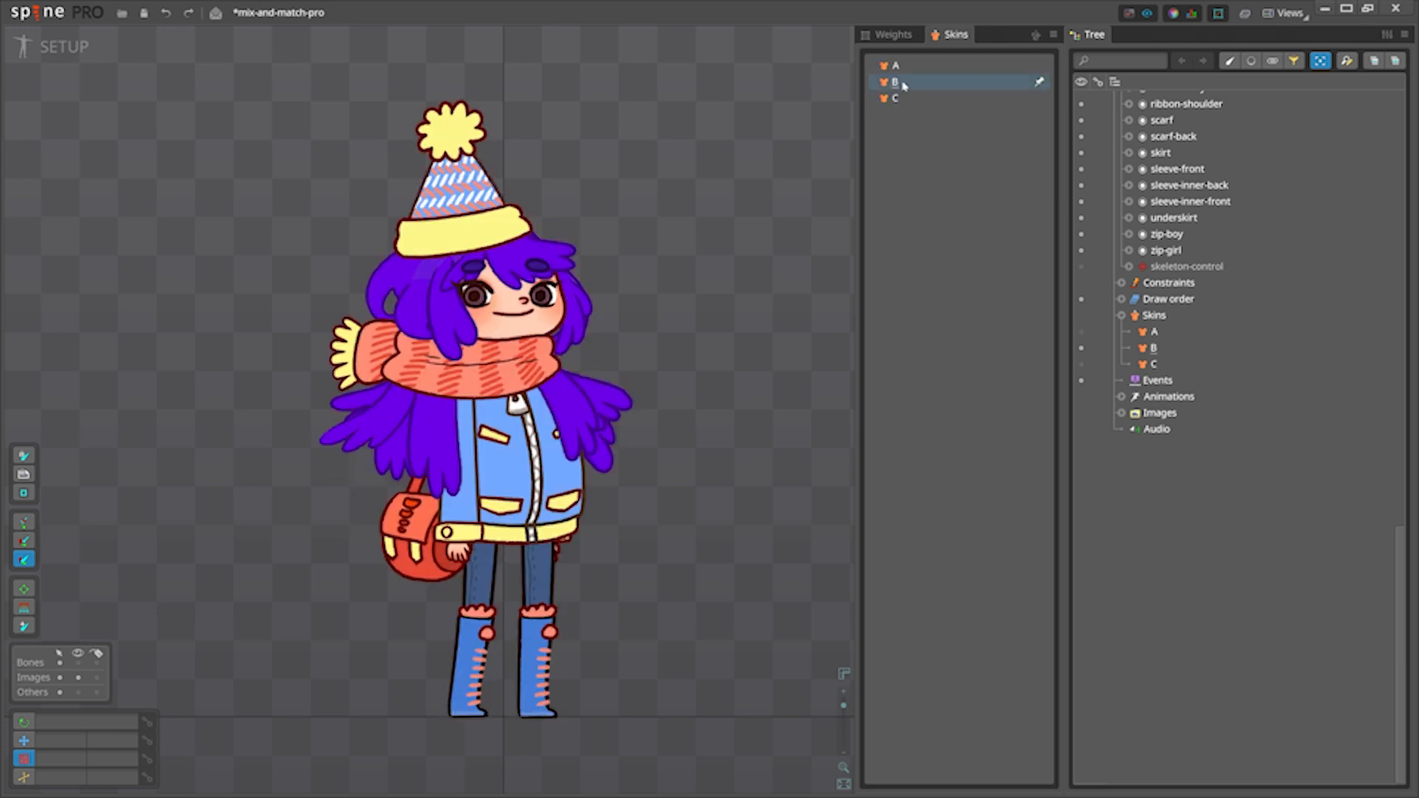
{"action": "left_click", "coordinate": [893, 98]}
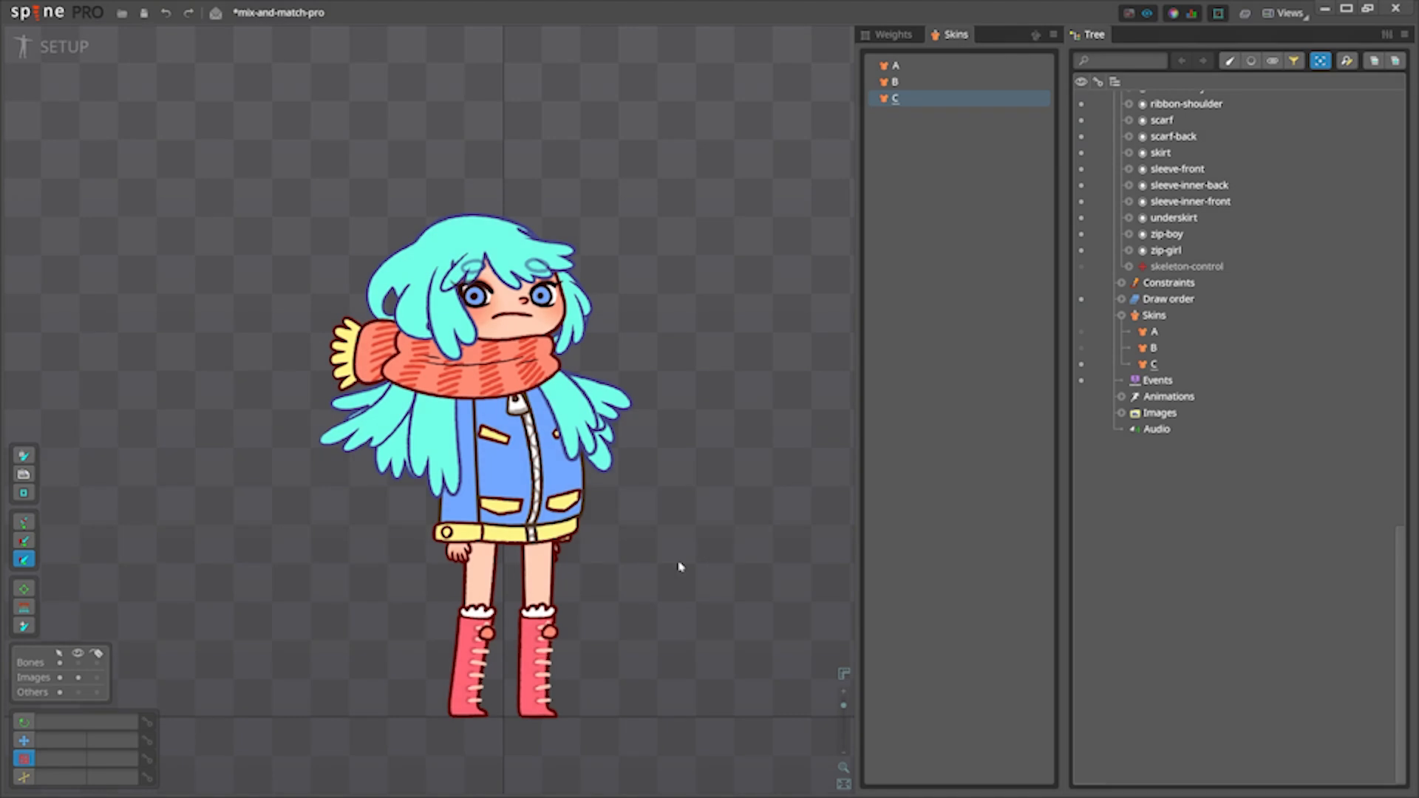
- Inspect skin A's boy/leg-front mesh in leg-back, then view skin B's girl/leg-front mesh
{"action": "left_click", "coordinate": [893, 67]}
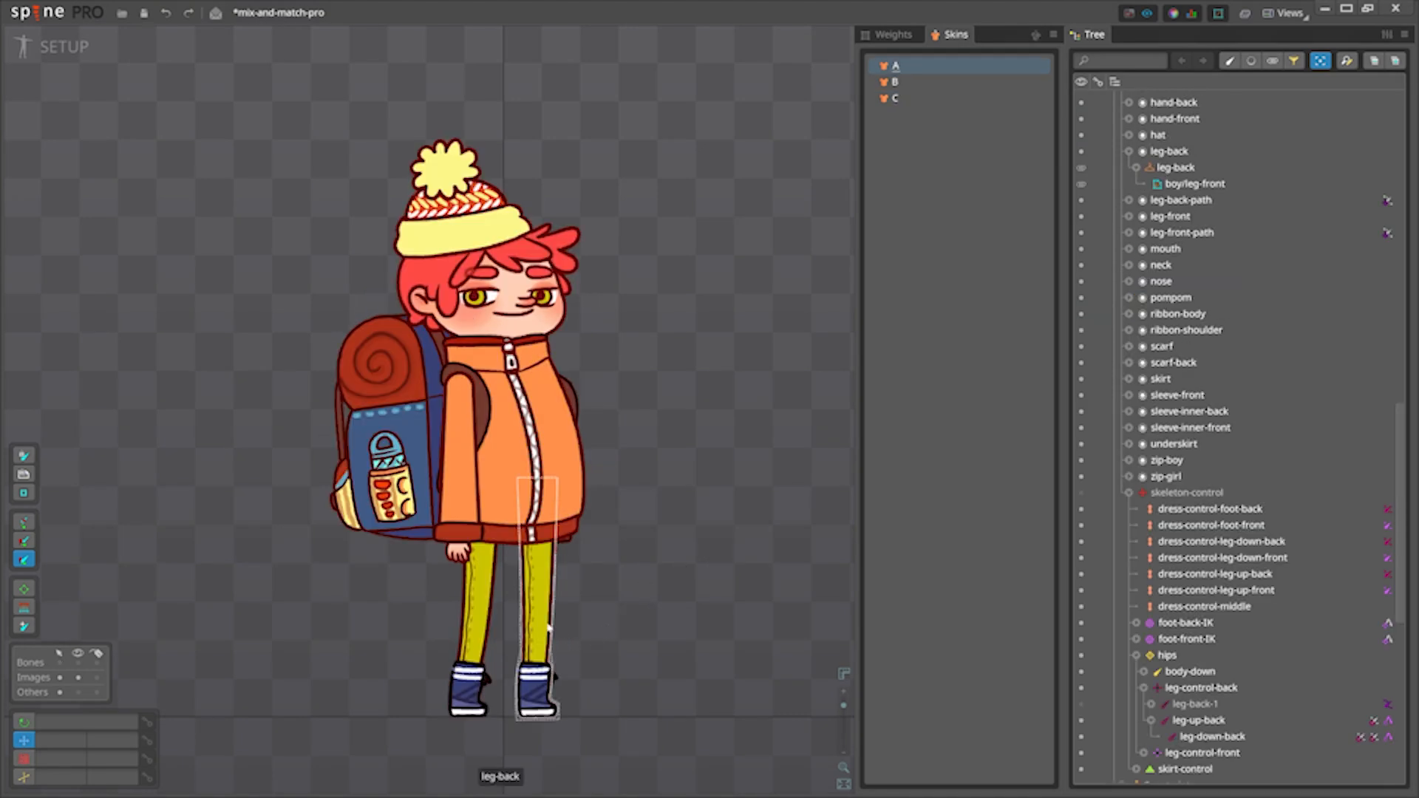
{"action": "left_click", "coordinate": [1189, 183]}
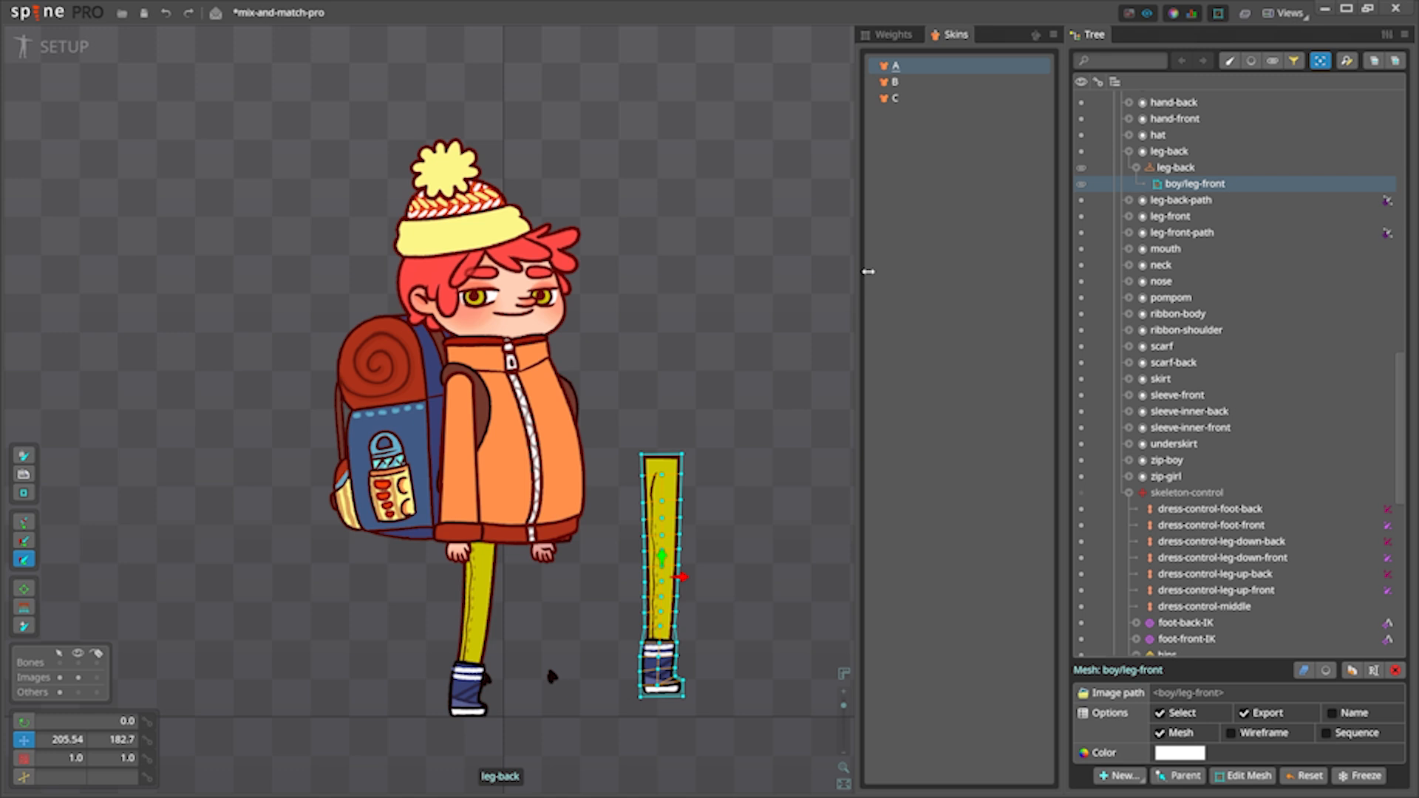
{"action": "left_click", "coordinate": [895, 82]}
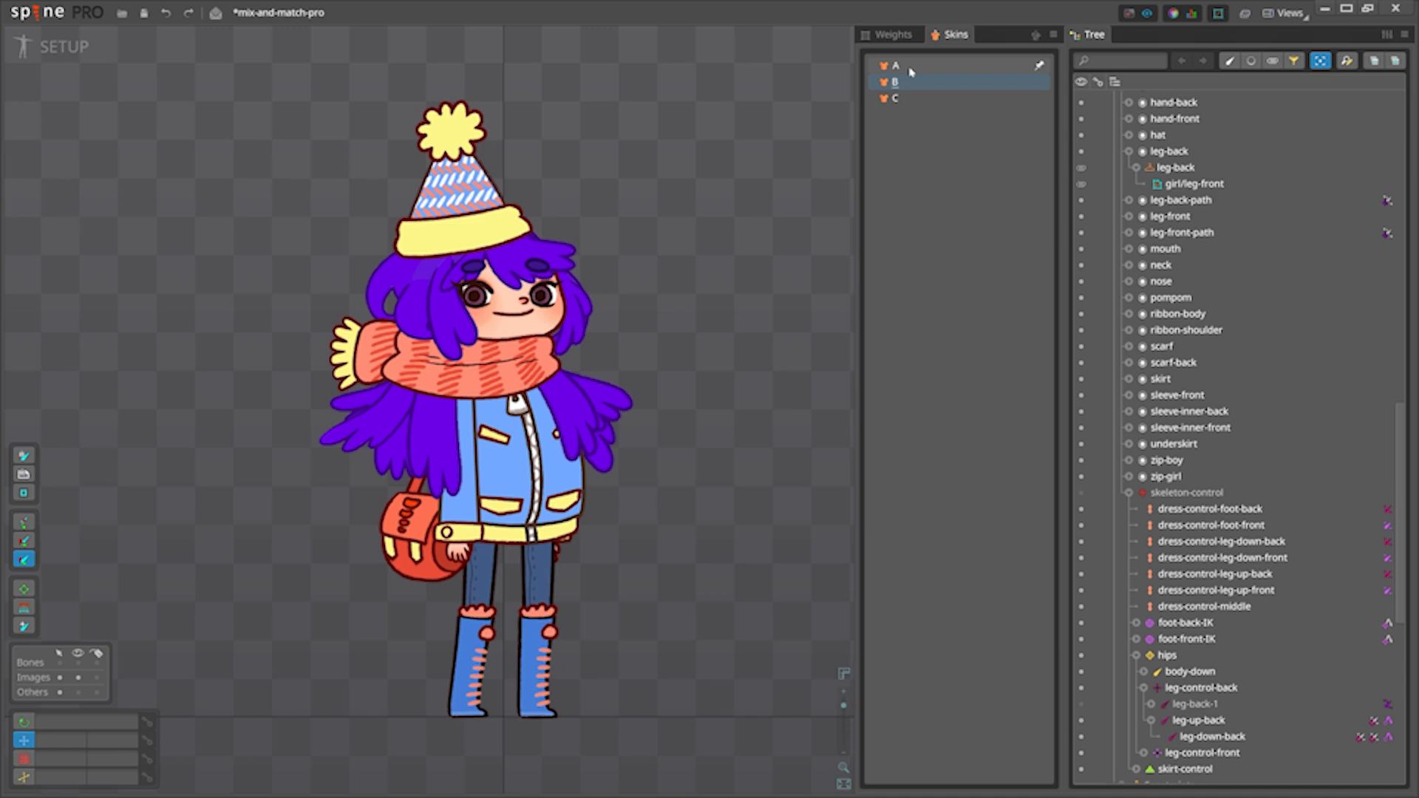
{"action": "left_click", "coordinate": [894, 67]}
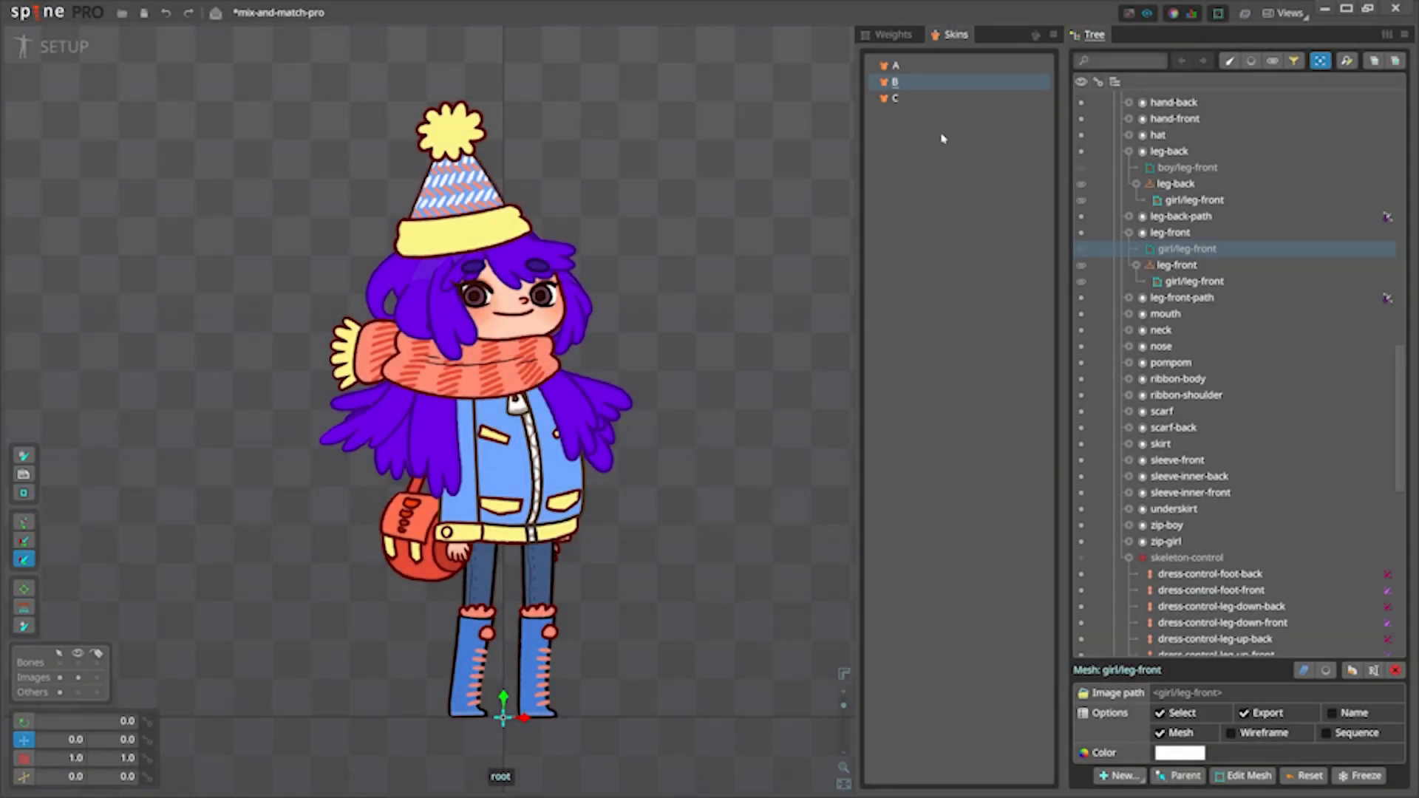
- Display skin C to confirm its new girl-blue-cape/leg-front meshes under both leg slots
{"action": "left_click", "coordinate": [896, 98]}
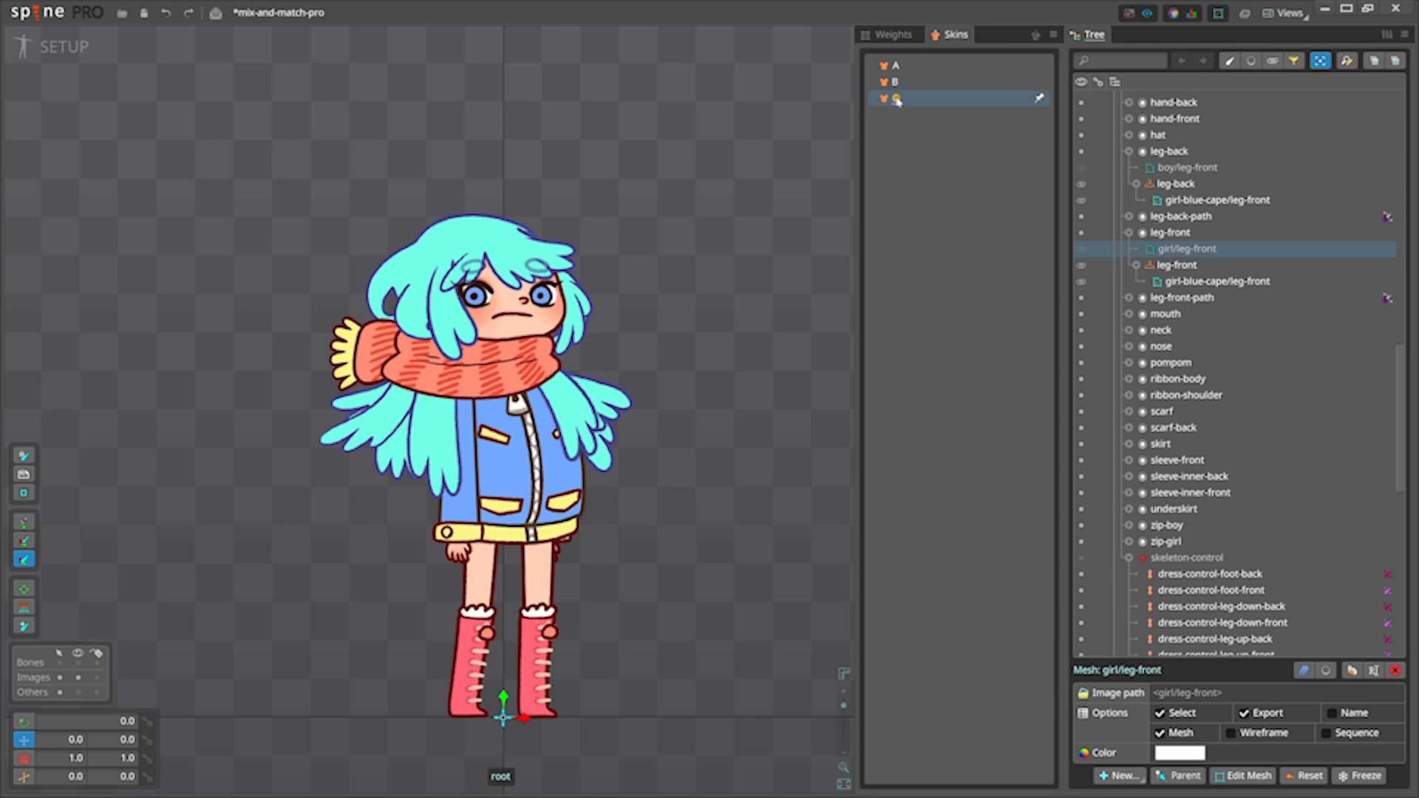